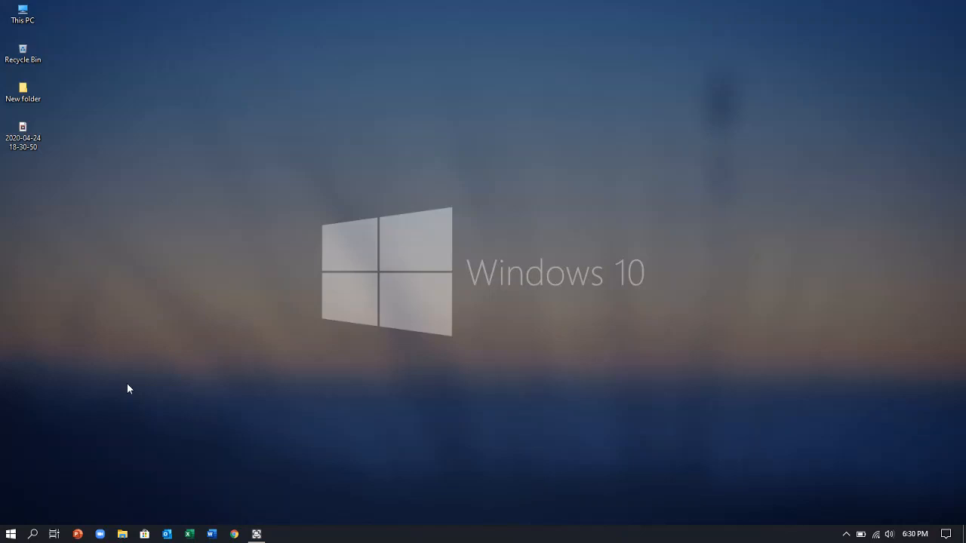
mouse_move(151, 348)
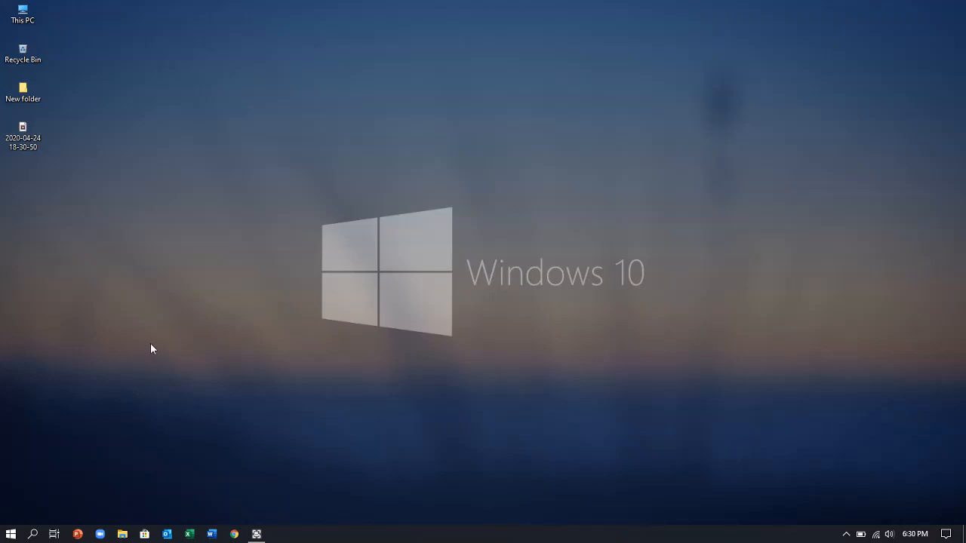
mouse_move(178, 317)
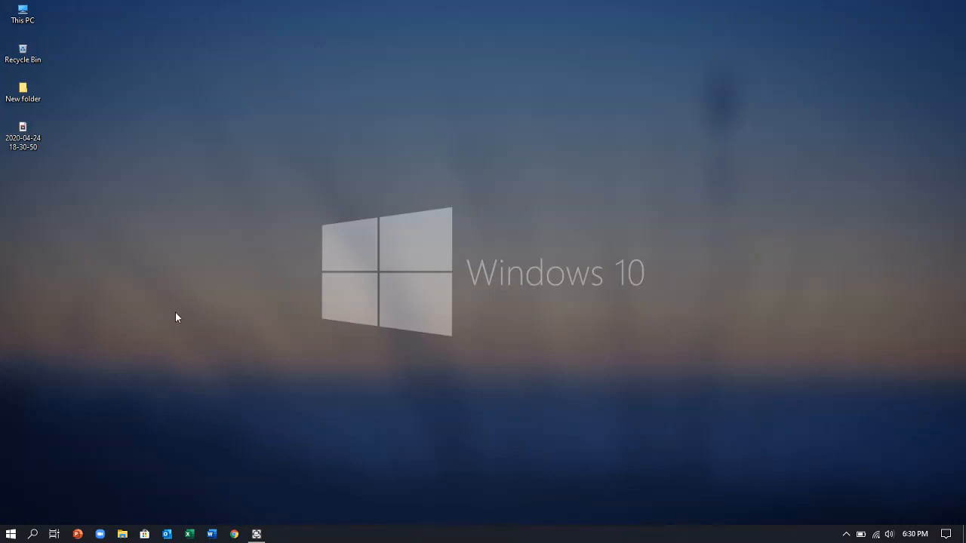
mouse_move(104, 101)
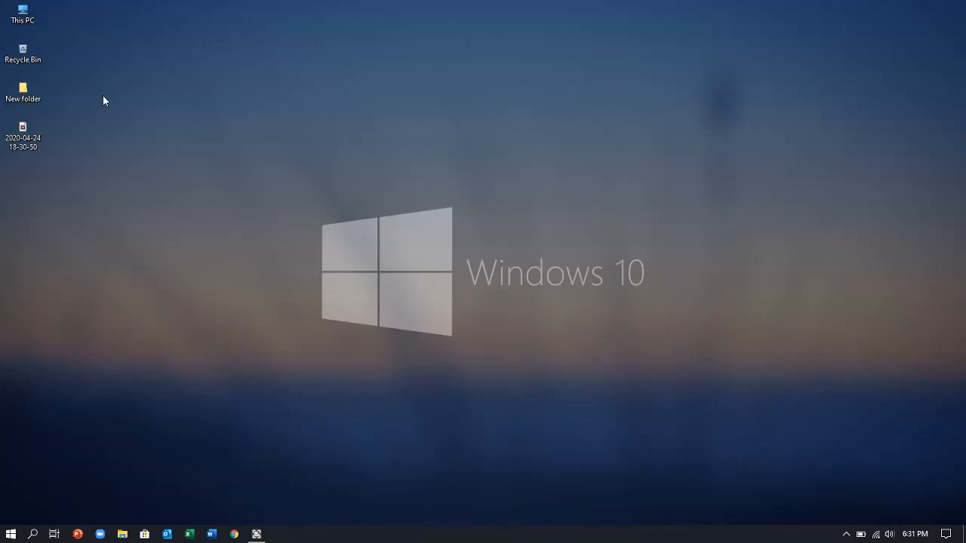
mouse_move(245, 204)
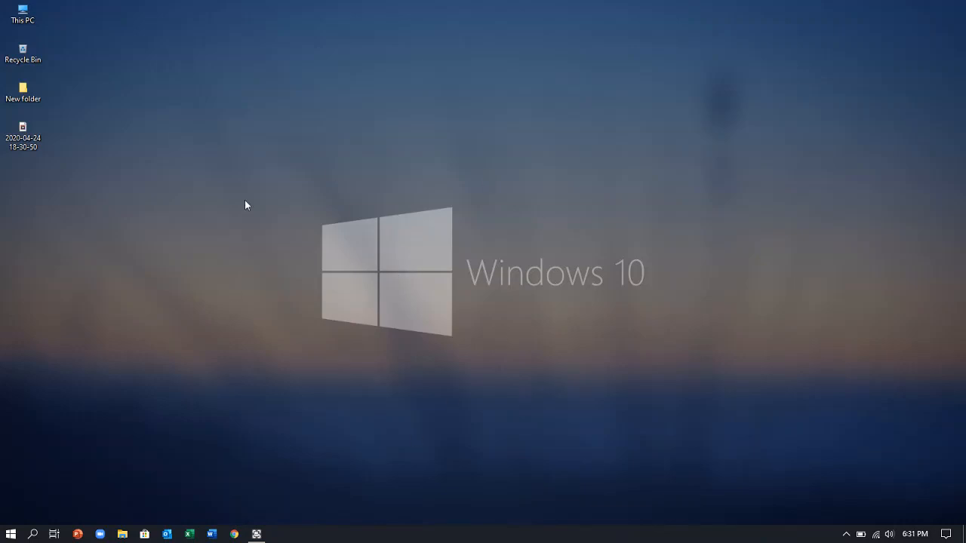
mouse_move(308, 359)
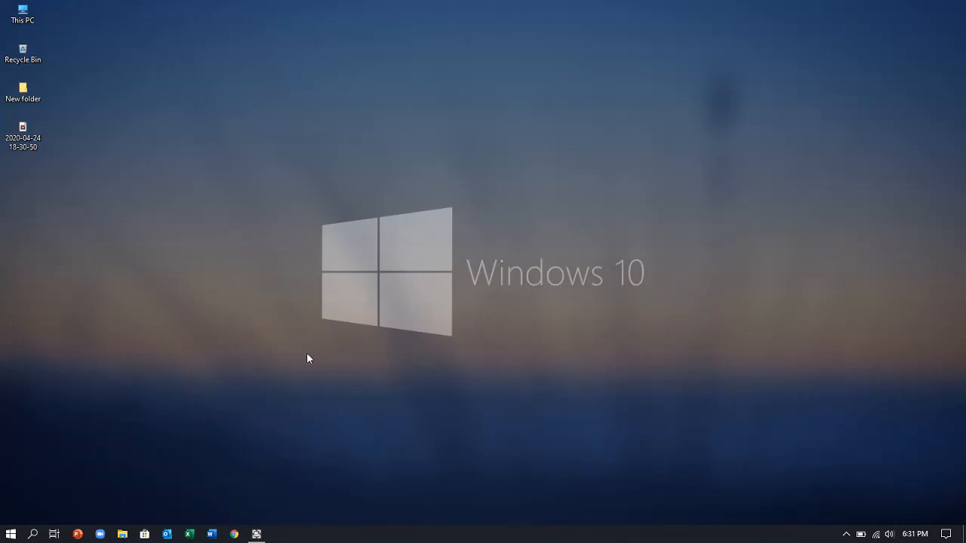
mouse_move(379, 134)
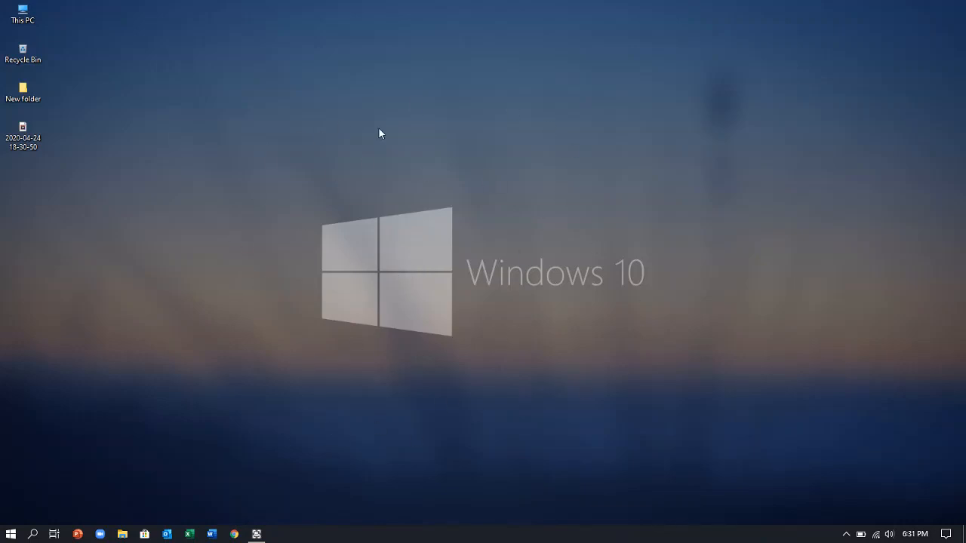
mouse_move(549, 294)
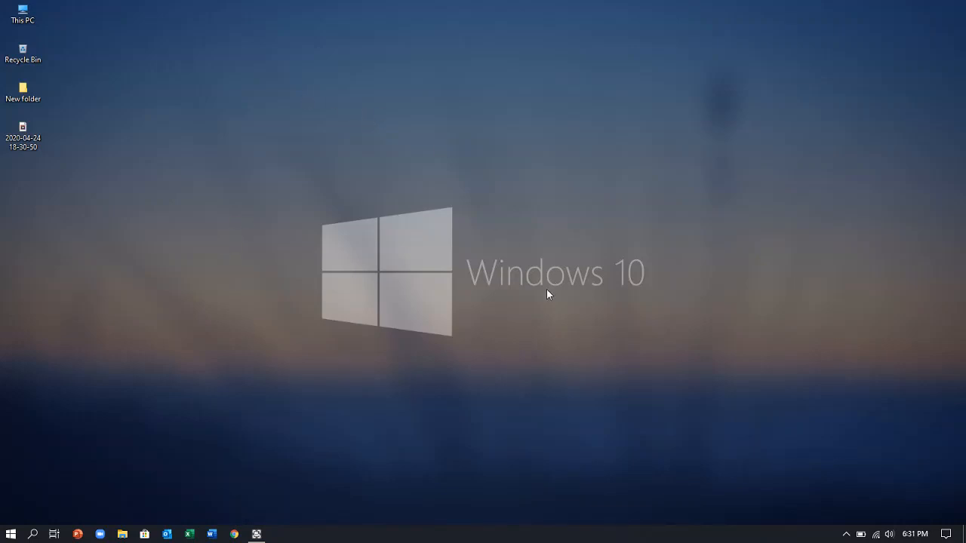
mouse_move(238, 531)
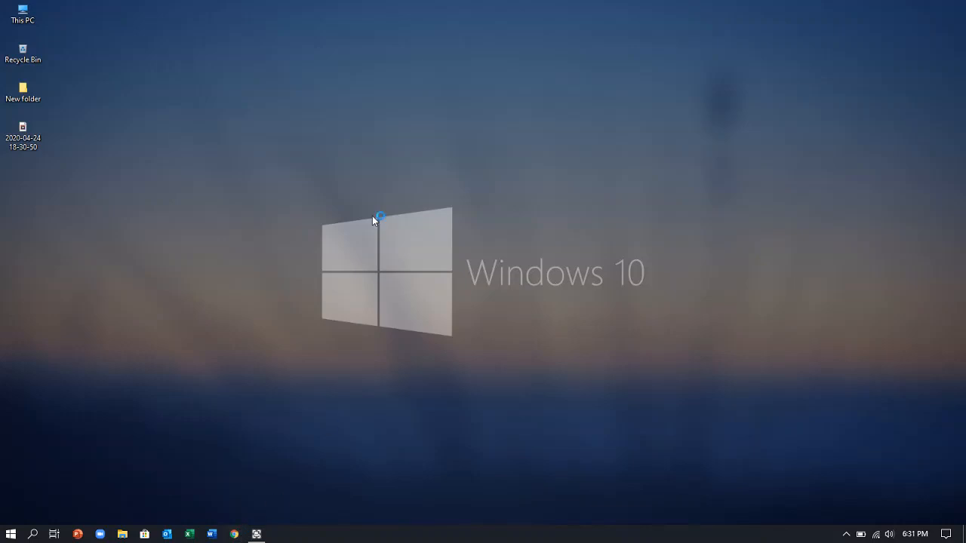
mouse_move(362, 16)
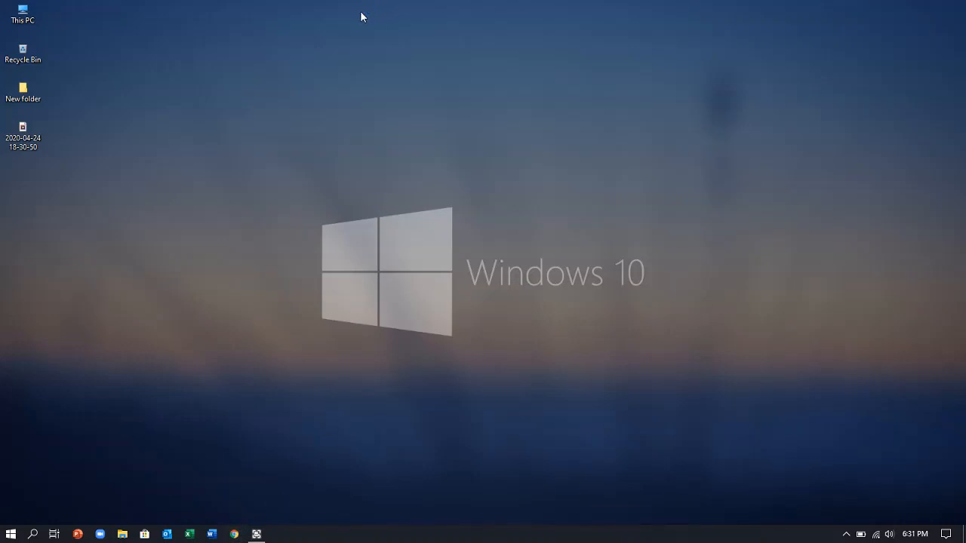
Download the 8GadgetPack installer from 8gadgetpack.net in Chrome, saving it to the Desktop
left_click(234, 534)
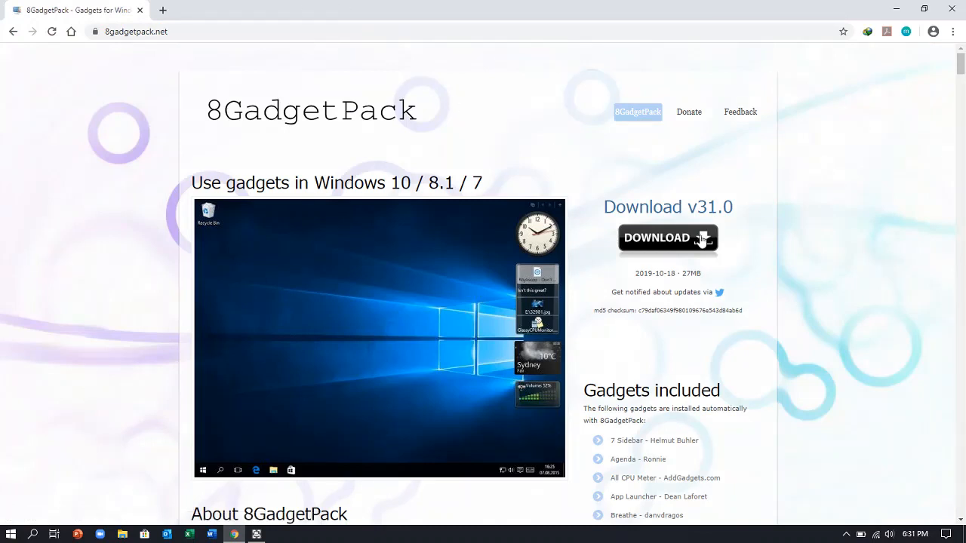
mouse_move(273, 124)
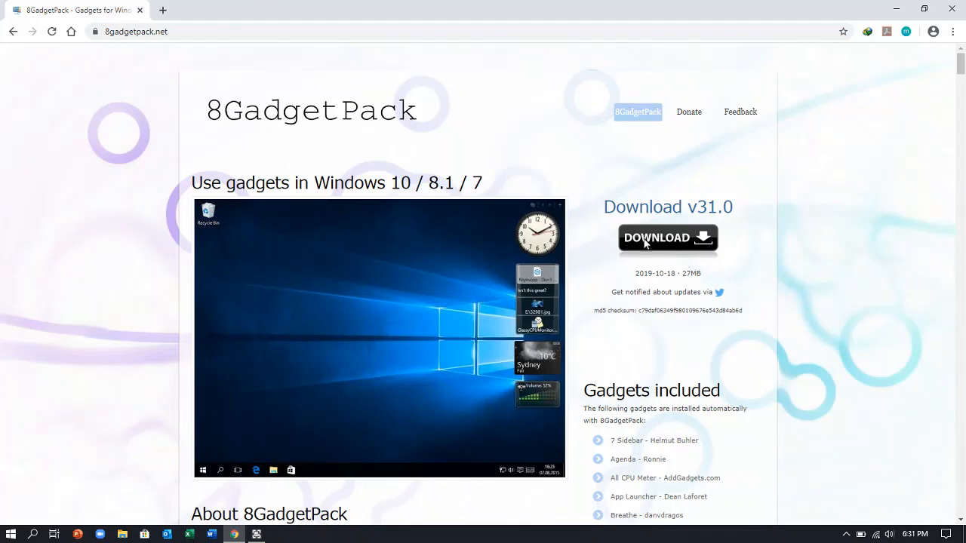
left_click(667, 237)
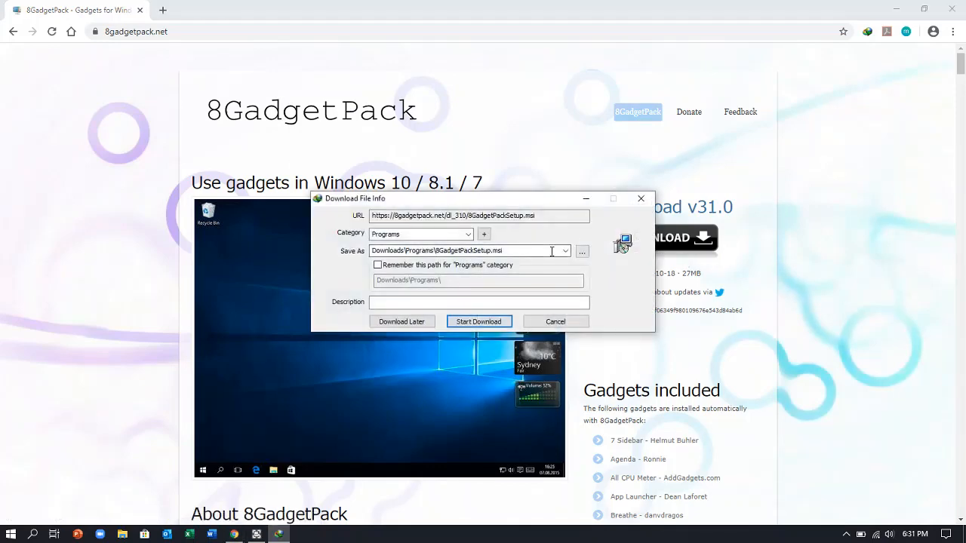
left_click(581, 250)
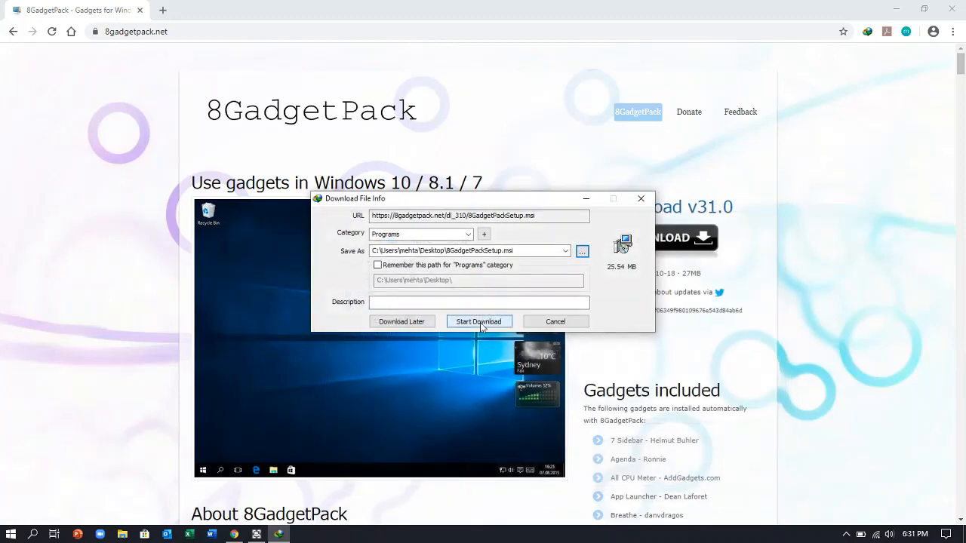
left_click(478, 321)
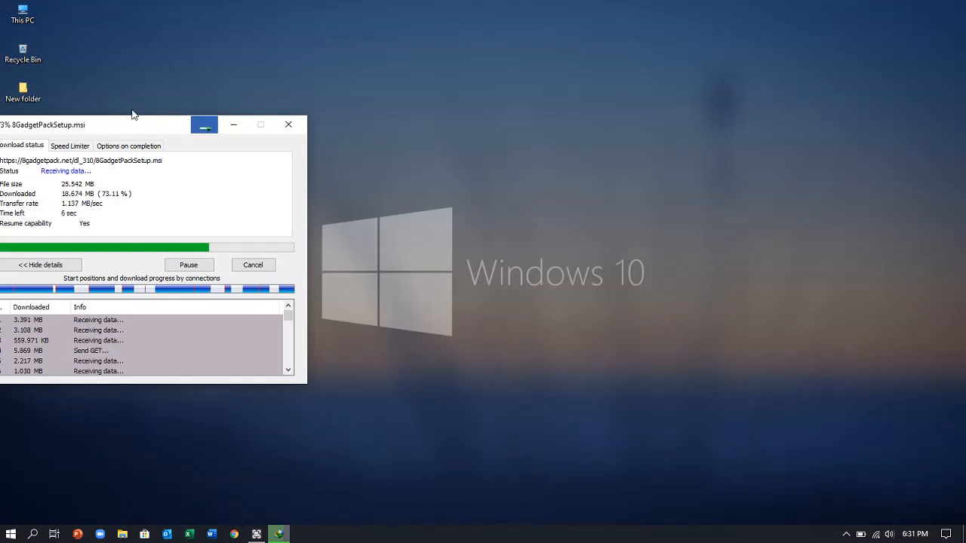
Let the Internet Download Manager download of the installer complete and dismiss the completion notice
left_click_drag(135, 113, 172, 125)
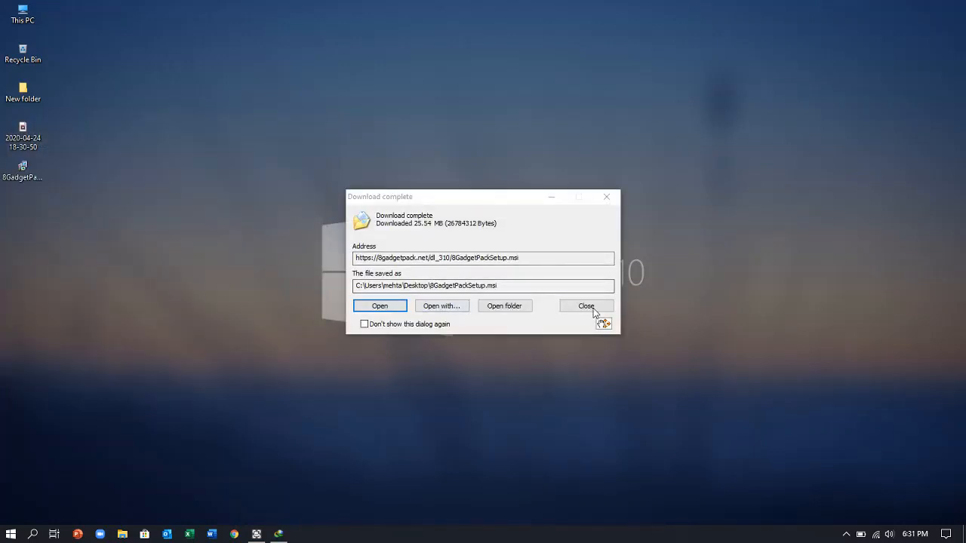
left_click(585, 305)
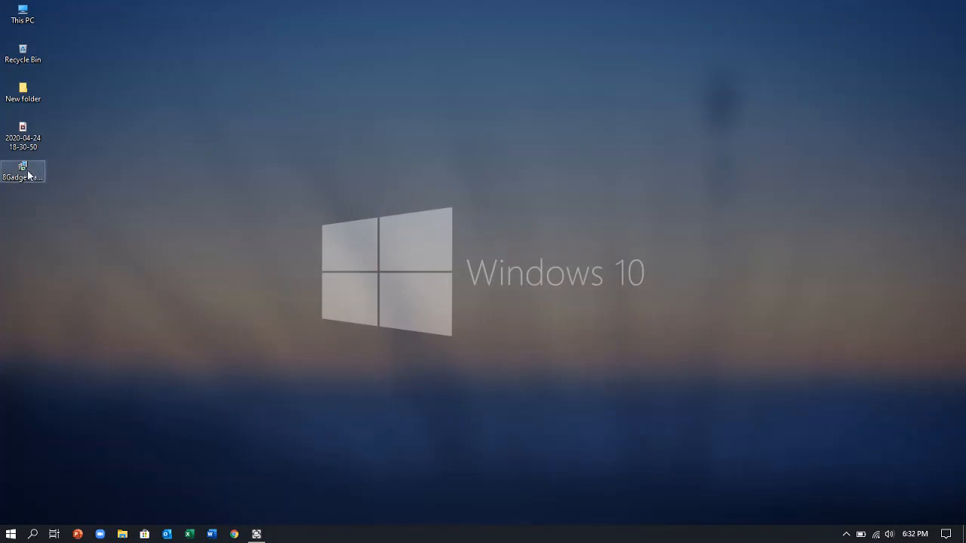
Install 8GadgetPackSetup.msi from its desktop icon's context menu to launch the Setup Wizard
right_click(22, 170)
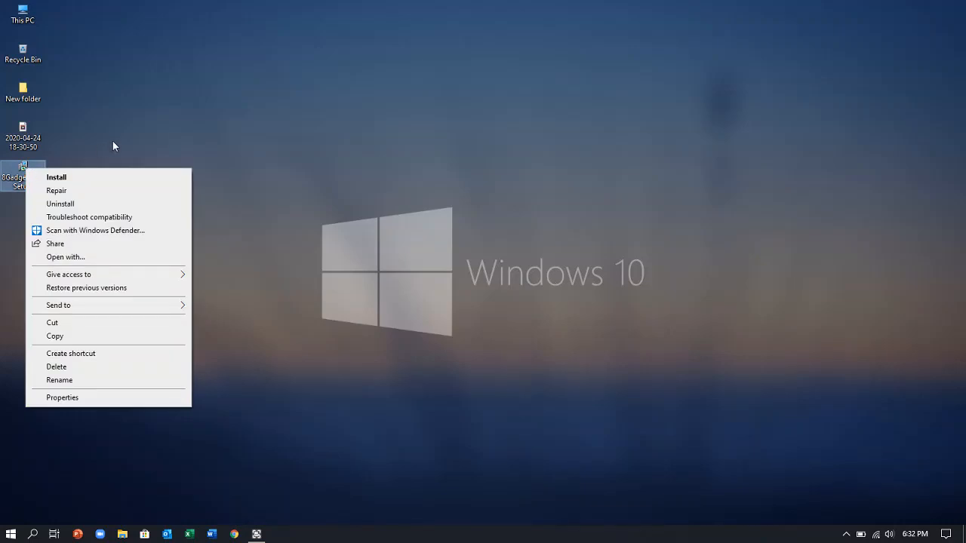
mouse_move(101, 176)
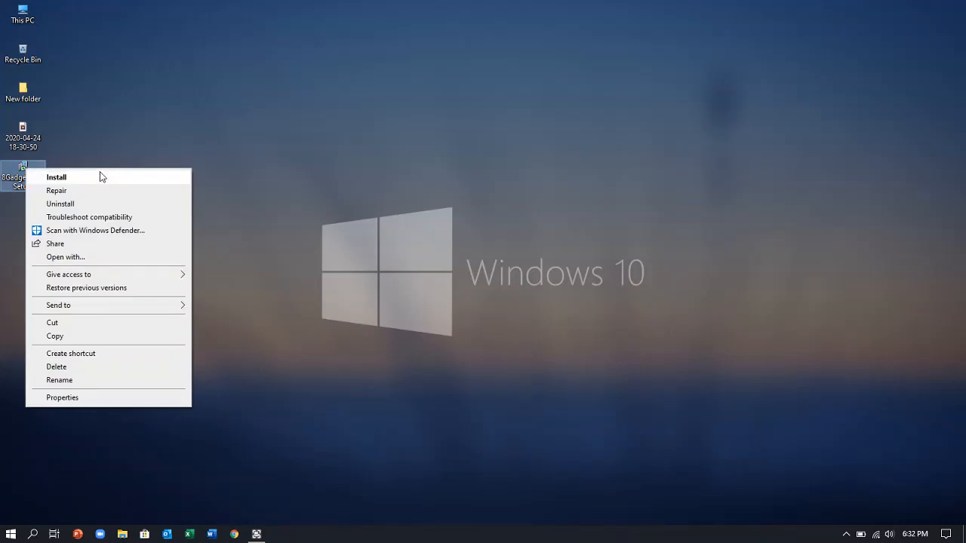
left_click(57, 177)
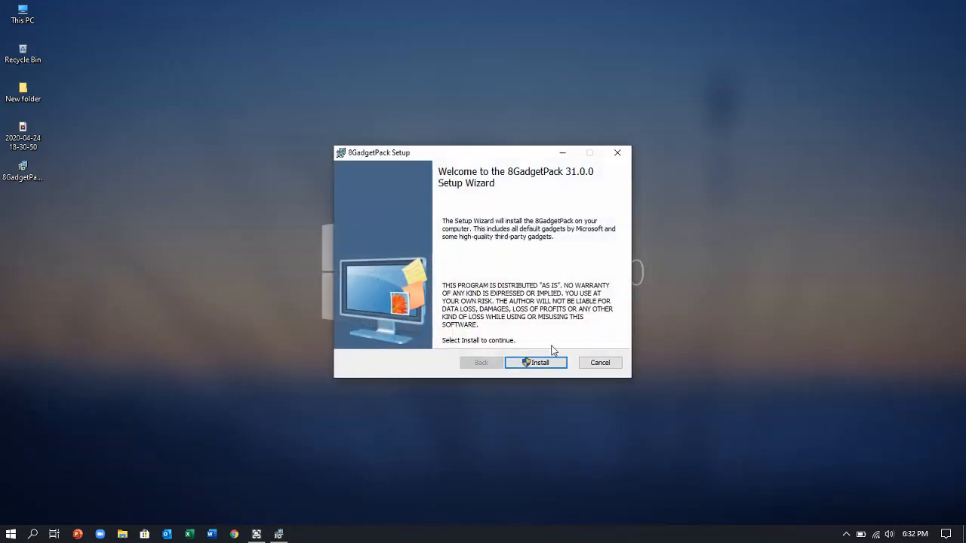
Run the 8GadgetPack 31.0.0 installation from the Setup Wizard's welcome screen
left_click(536, 362)
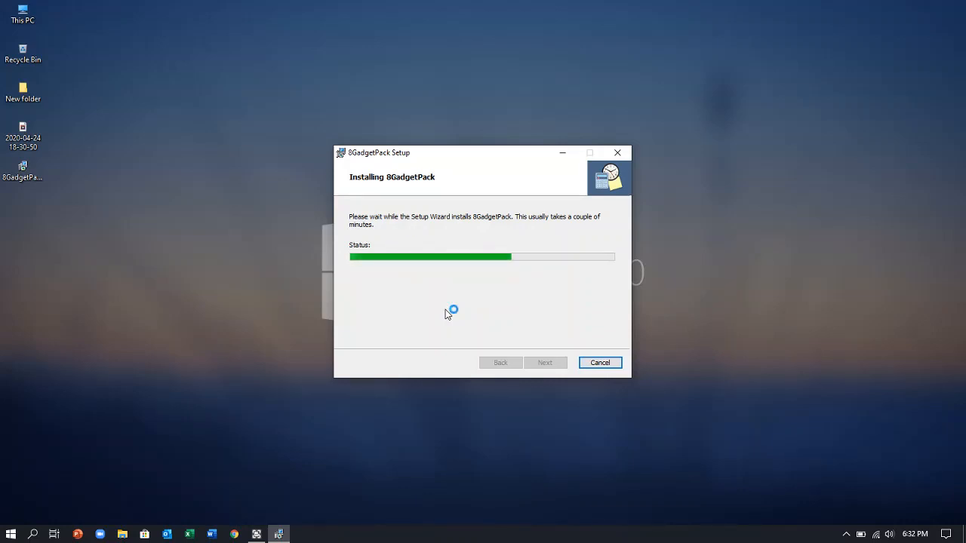
mouse_move(461, 293)
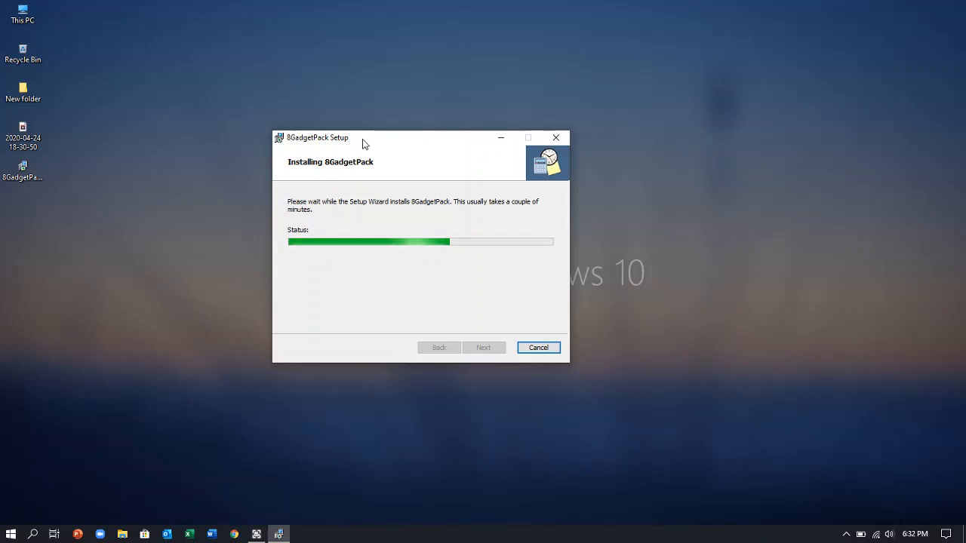
mouse_move(361, 142)
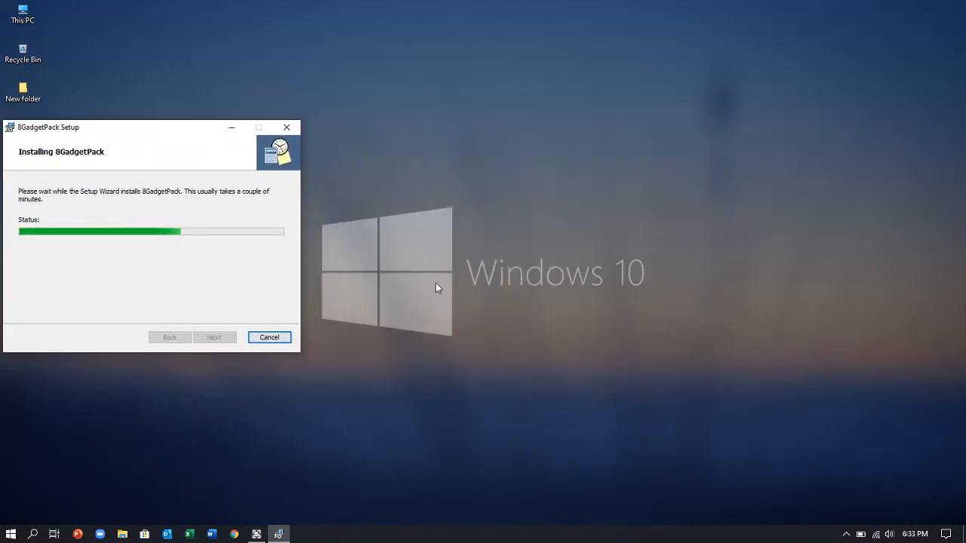
mouse_move(400, 267)
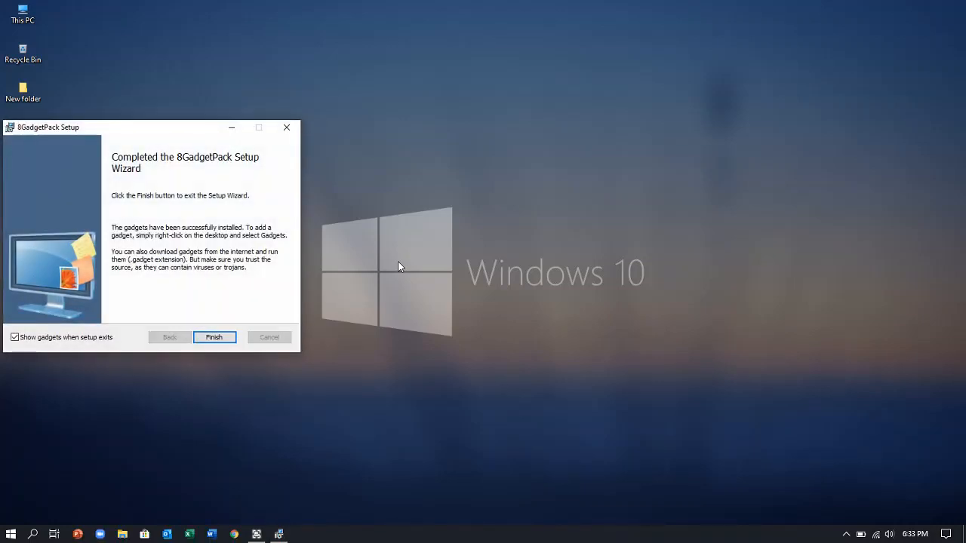
mouse_move(313, 265)
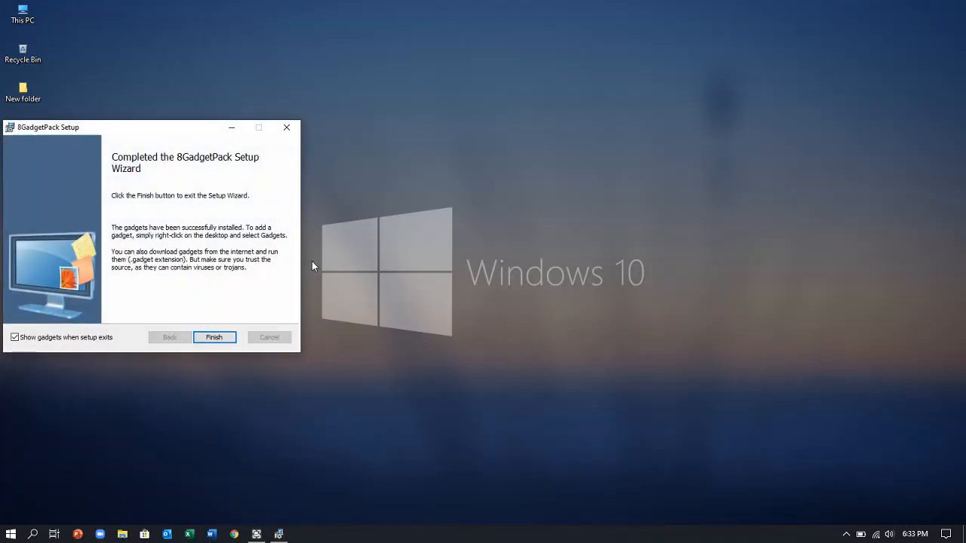
mouse_move(156, 312)
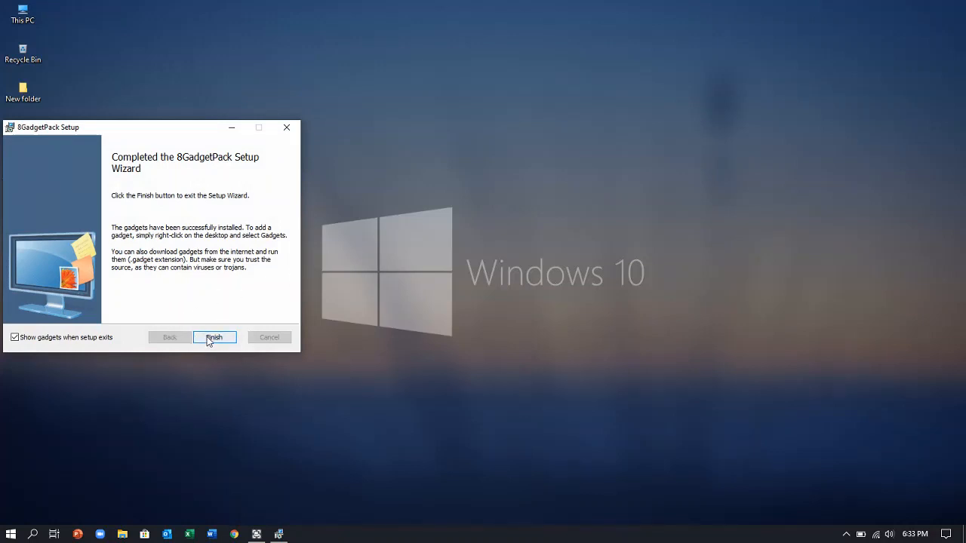
Finish the 8GadgetPack wizard with 'Show gadgets when setup exits' checked
left_click(214, 337)
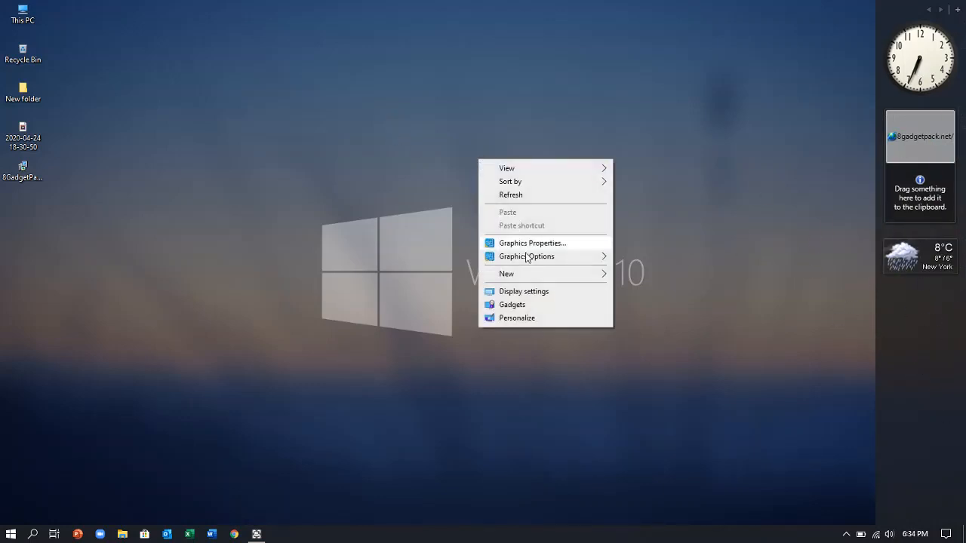
mouse_move(538, 310)
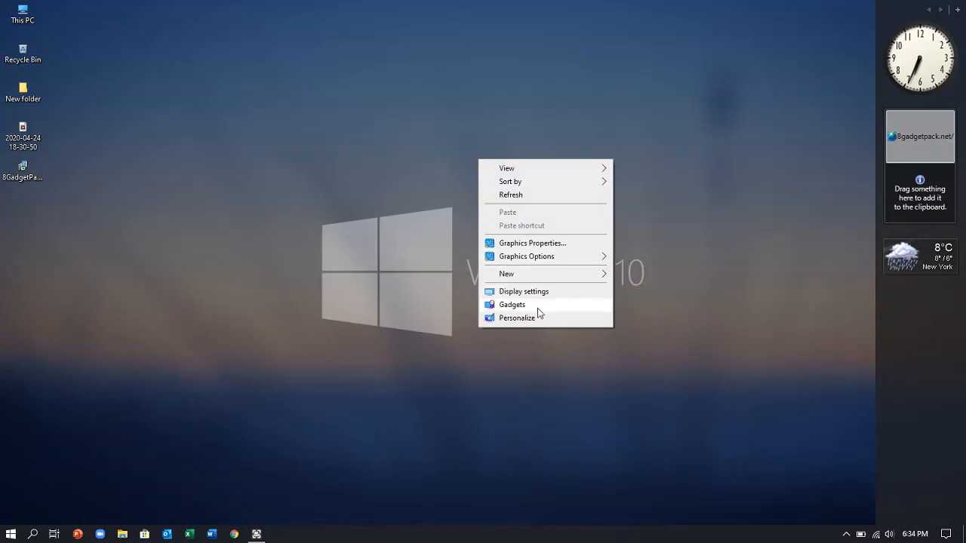
Choose Gadgets from the desktop context menu to open the gadget gallery
left_click(511, 304)
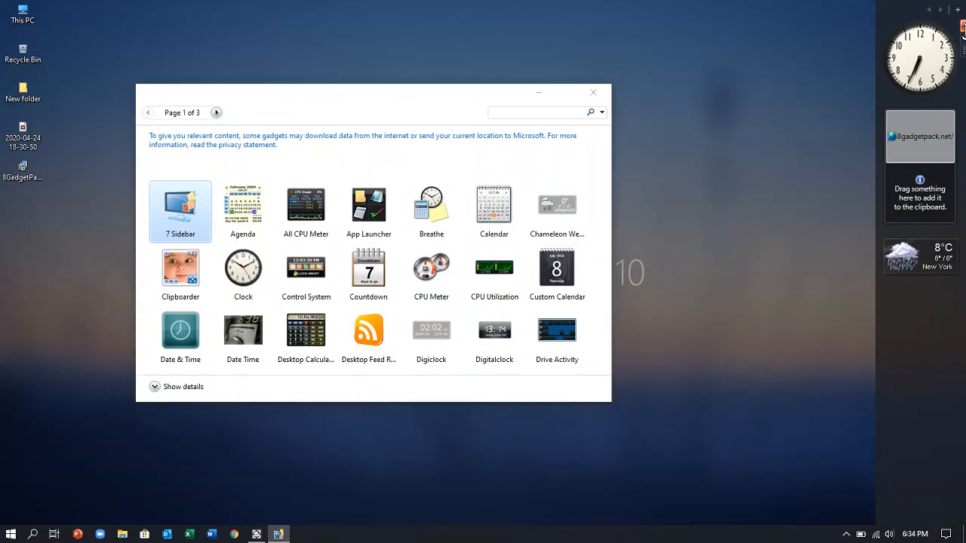
Clear the sidebar, open Add gadgets, and start uninstalling the 7 Sidebar gadget
left_click(961, 25)
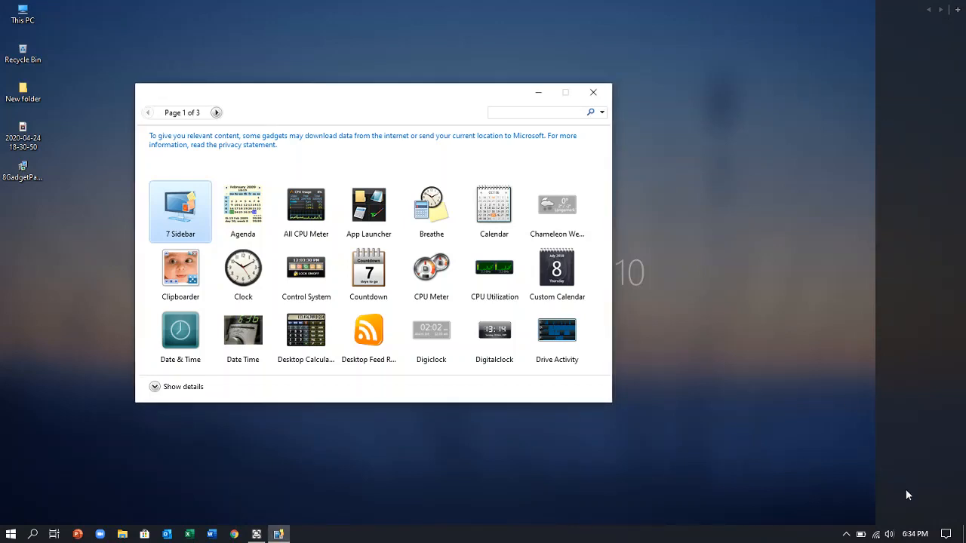
mouse_move(958, 12)
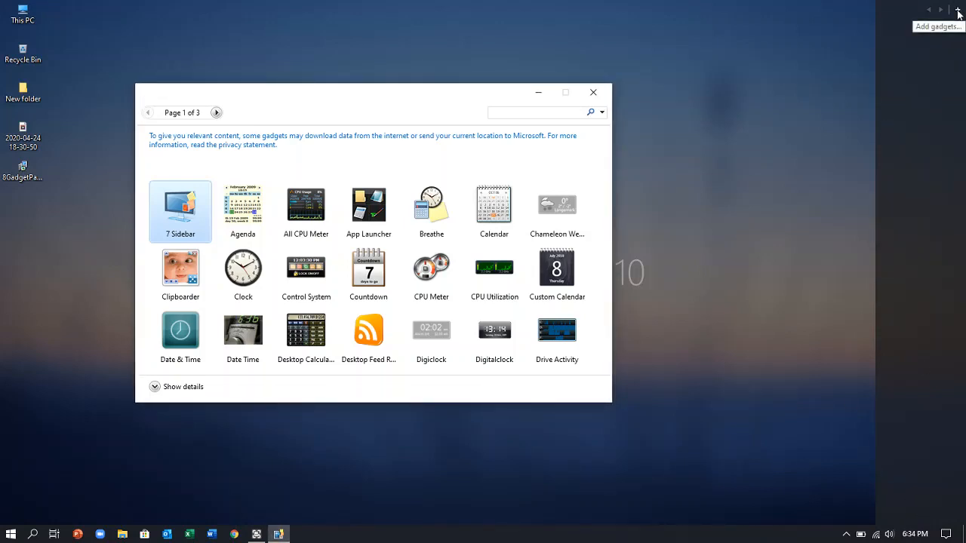
left_click(593, 92)
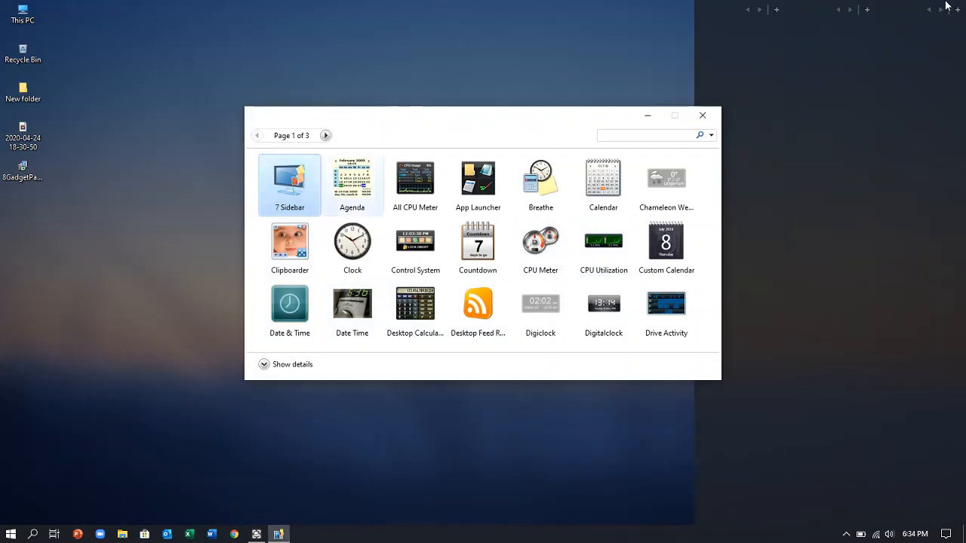
mouse_move(758, 14)
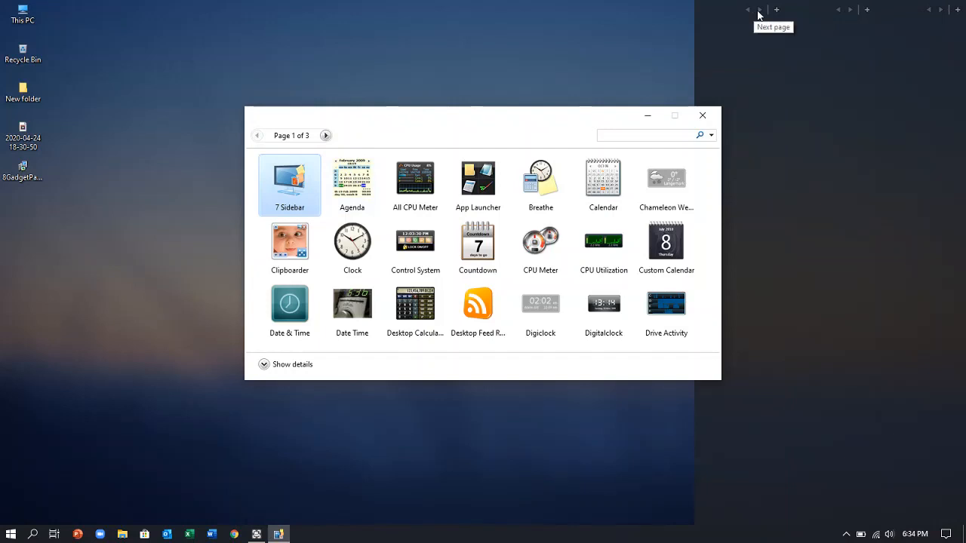
right_click(290, 184)
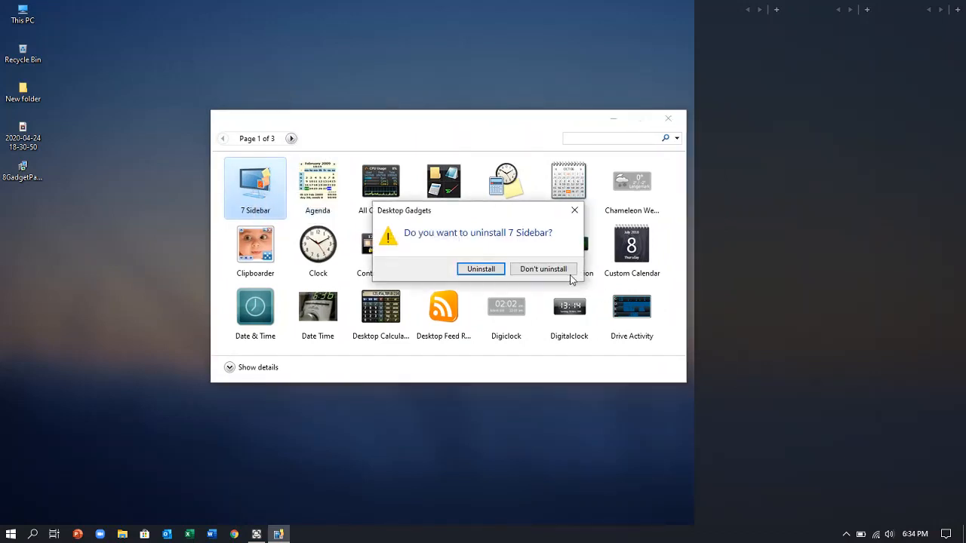
Decline uninstalling 7 Sidebar, then add Clock, Calendar, Chameleon Weather, Date & Time, and Digiclock gadgets
left_click(543, 269)
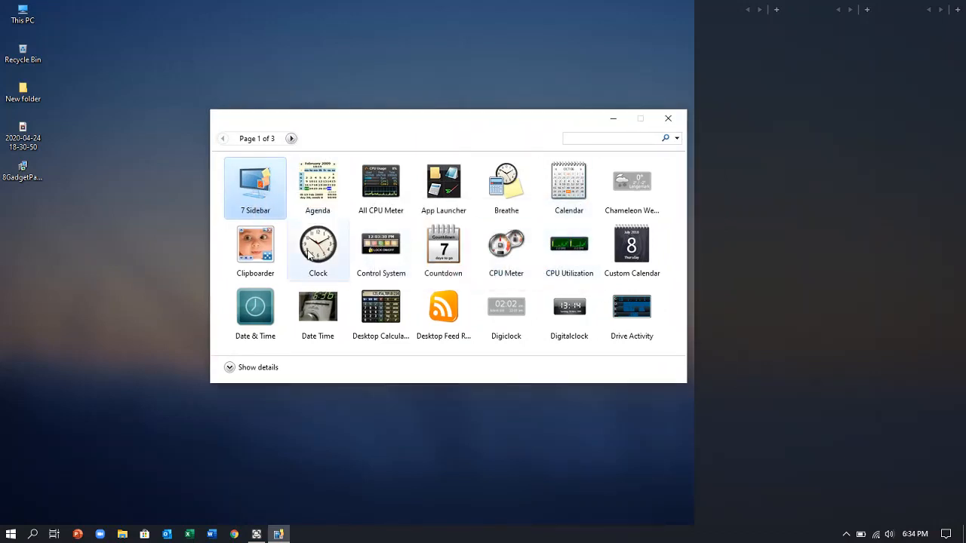
double_click(318, 249)
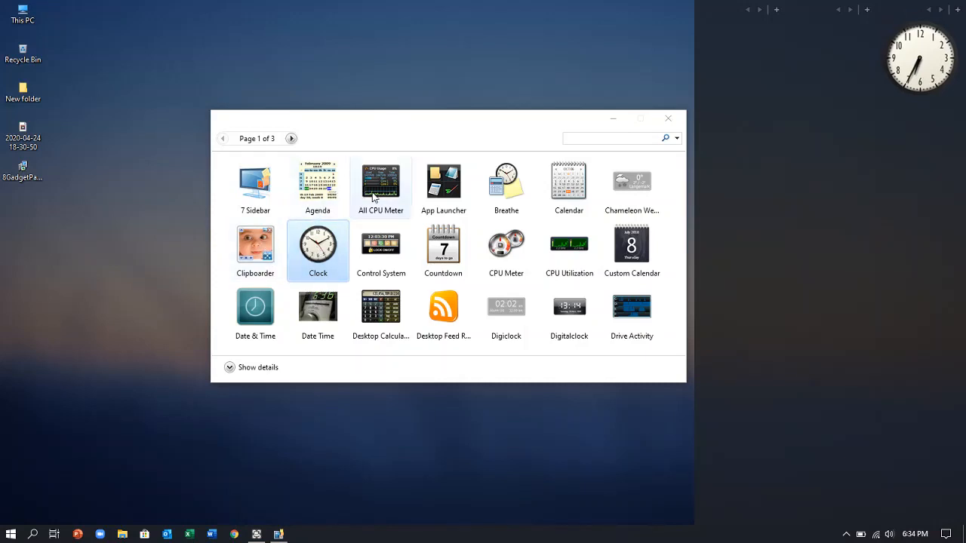
left_click(569, 187)
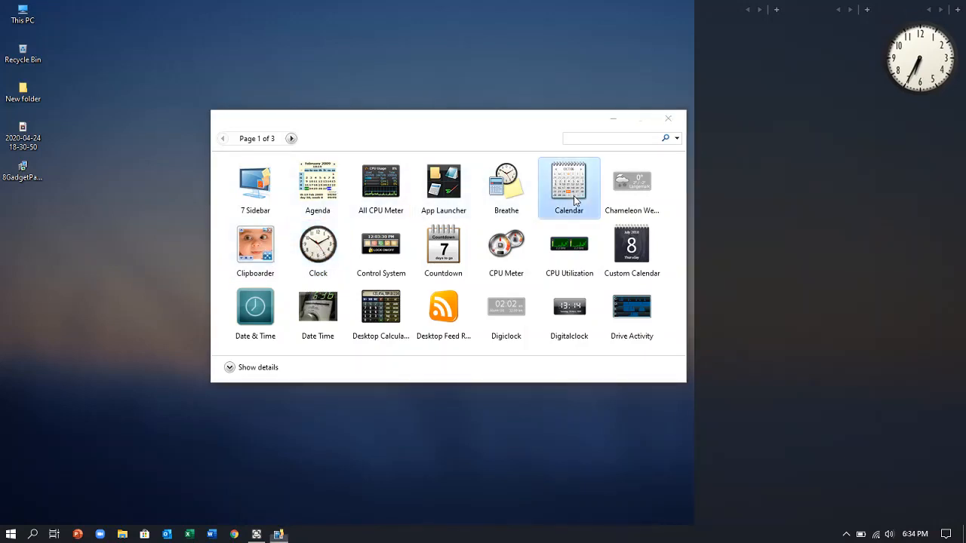
double_click(568, 182)
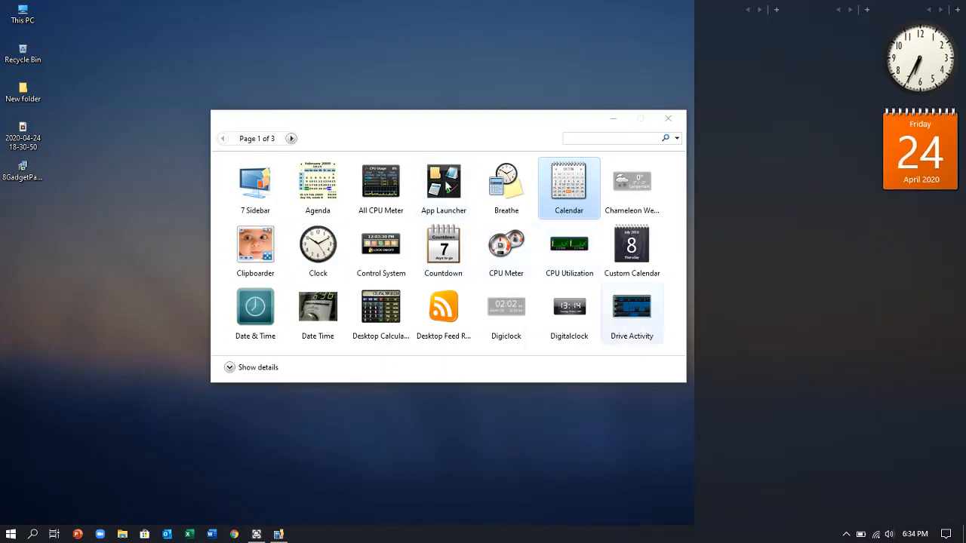
right_click(631, 181)
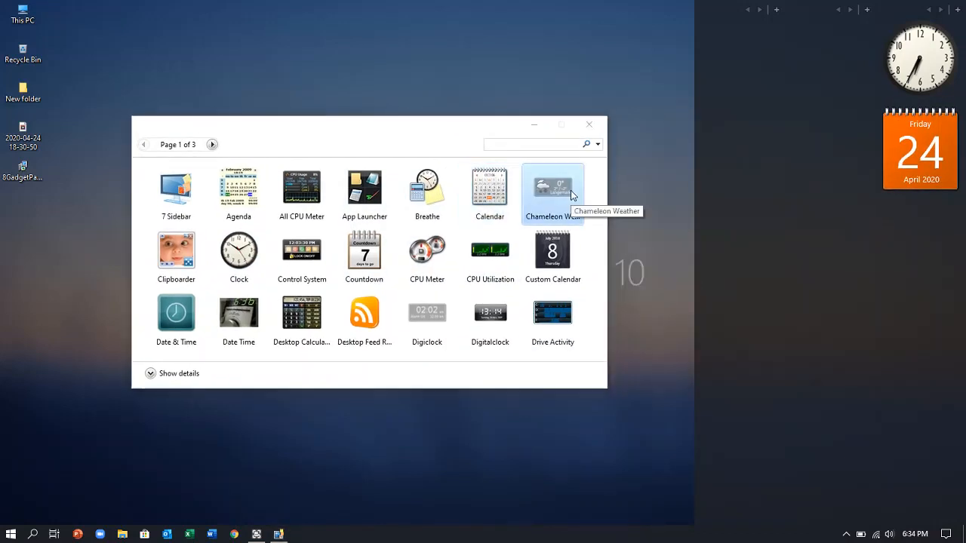
double_click(552, 187)
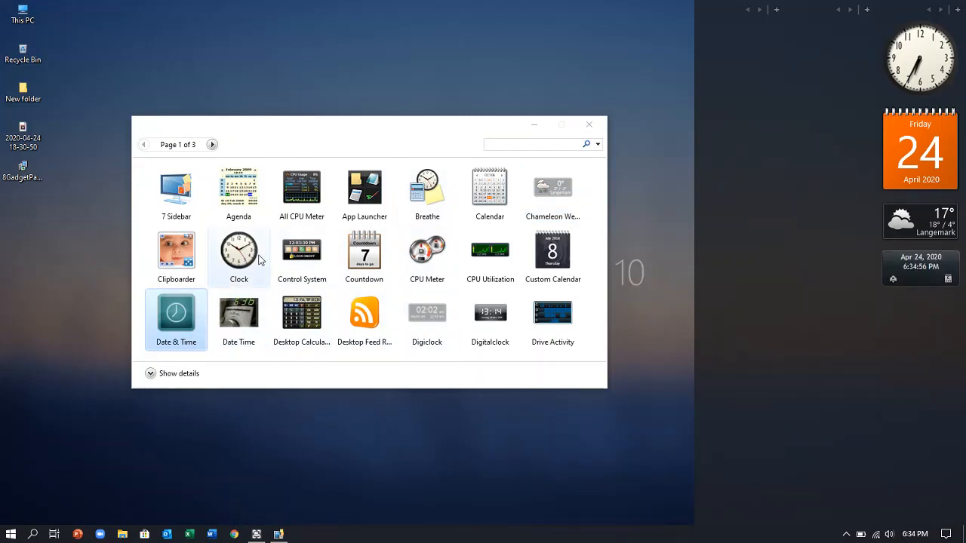
mouse_move(256, 369)
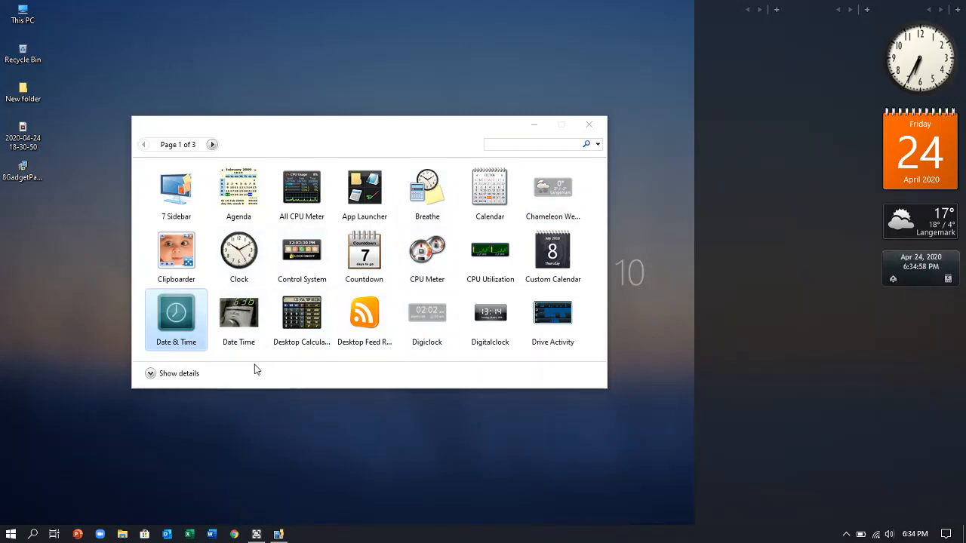
mouse_move(428, 312)
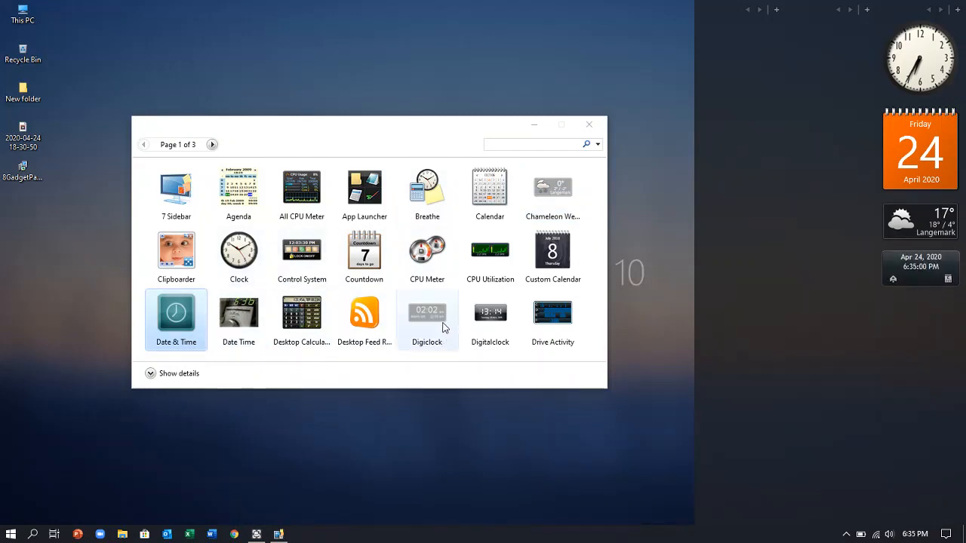
left_click(427, 320)
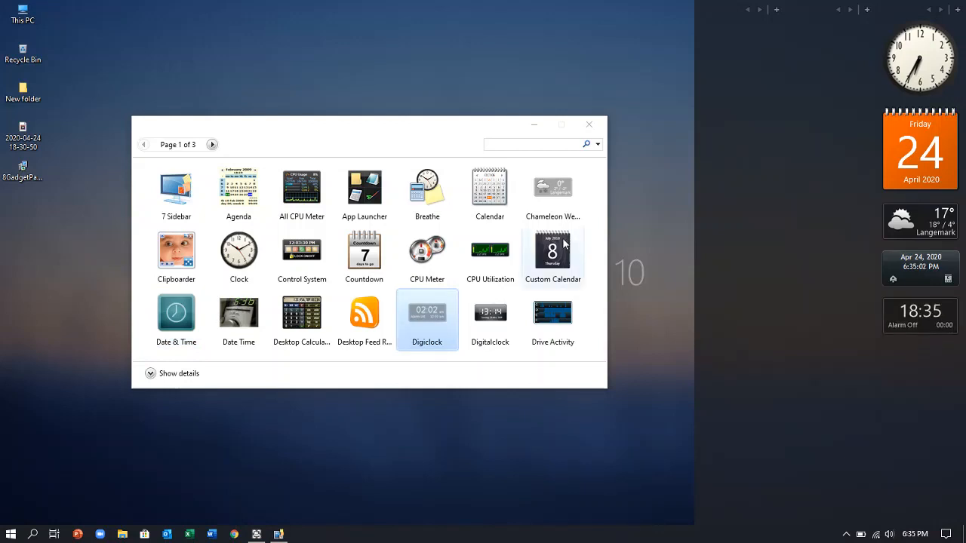
mouse_move(589, 124)
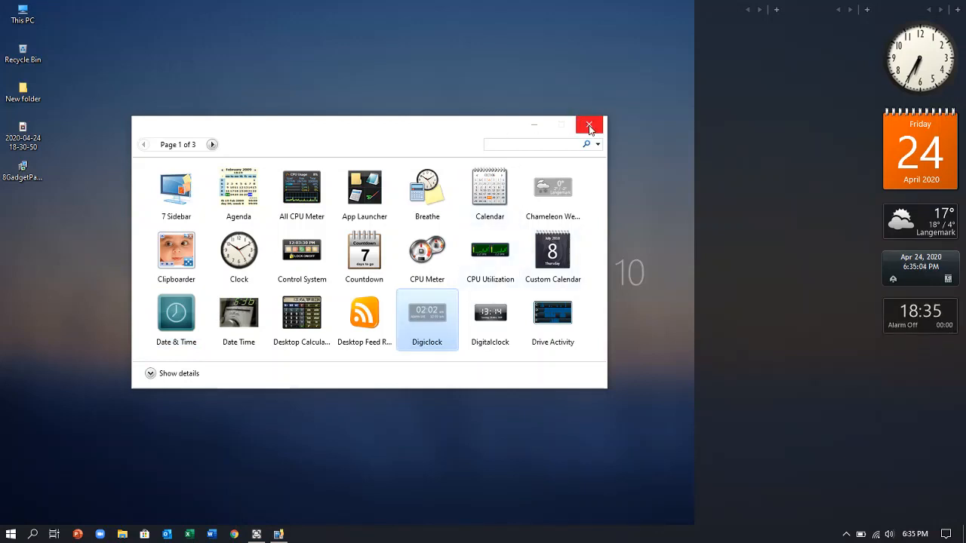
mouse_move(590, 125)
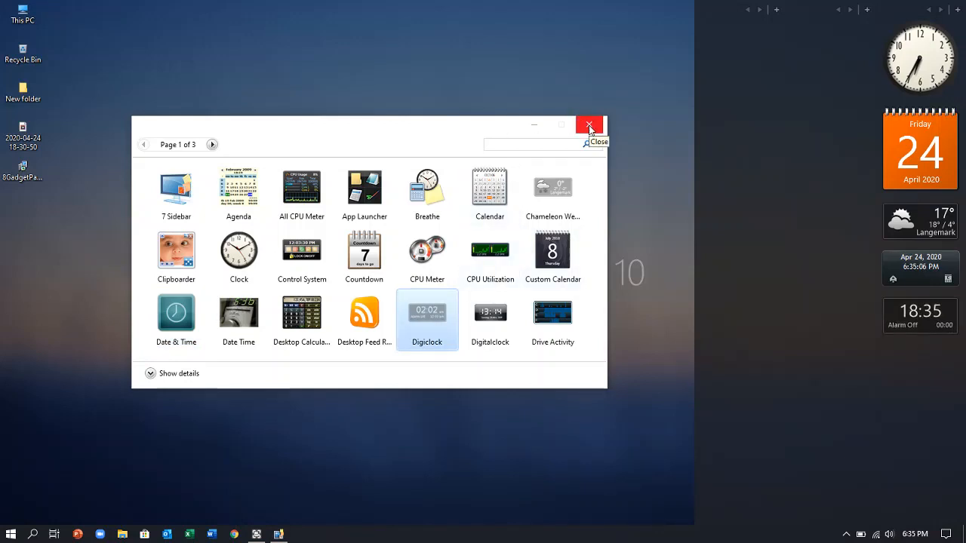
Close the gadget gallery window with its X button
left_click(589, 125)
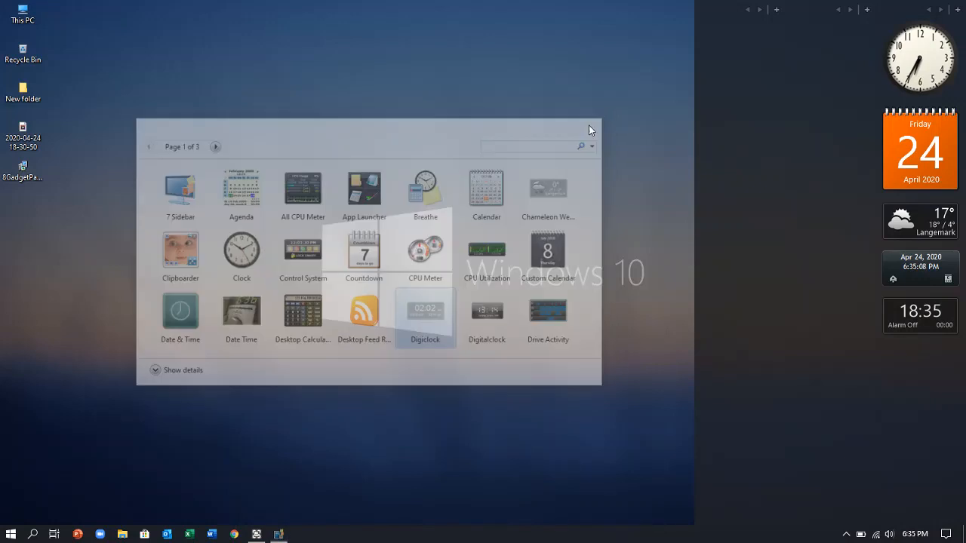
left_click(592, 129)
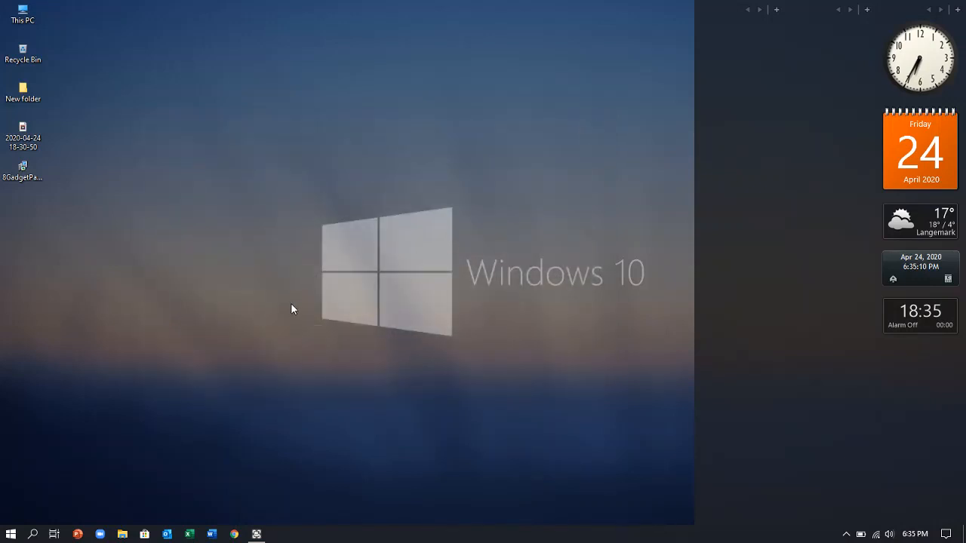
mouse_move(281, 253)
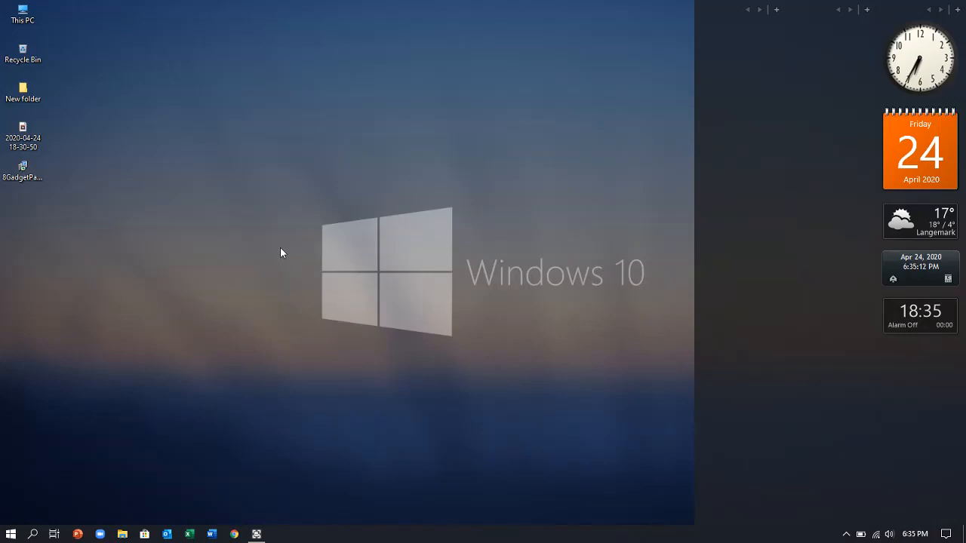
mouse_move(256, 517)
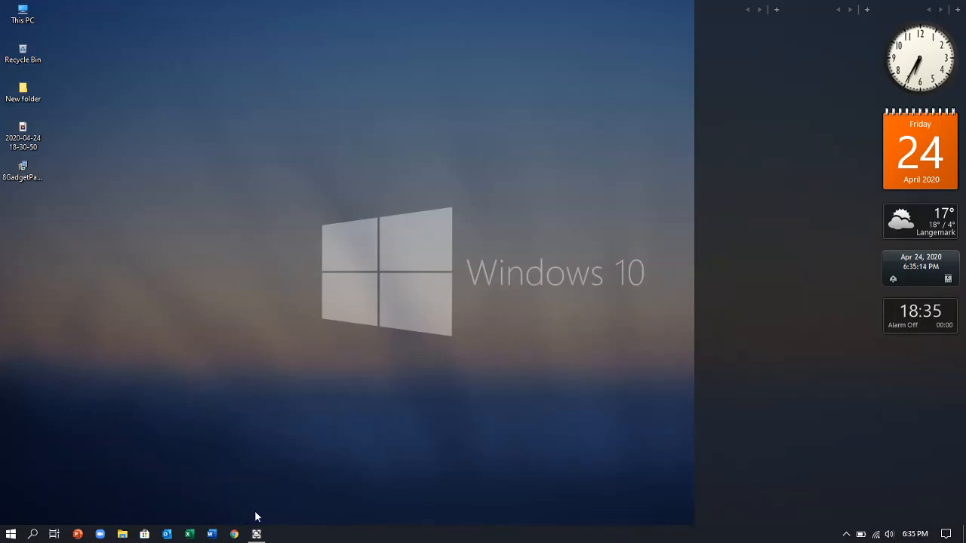